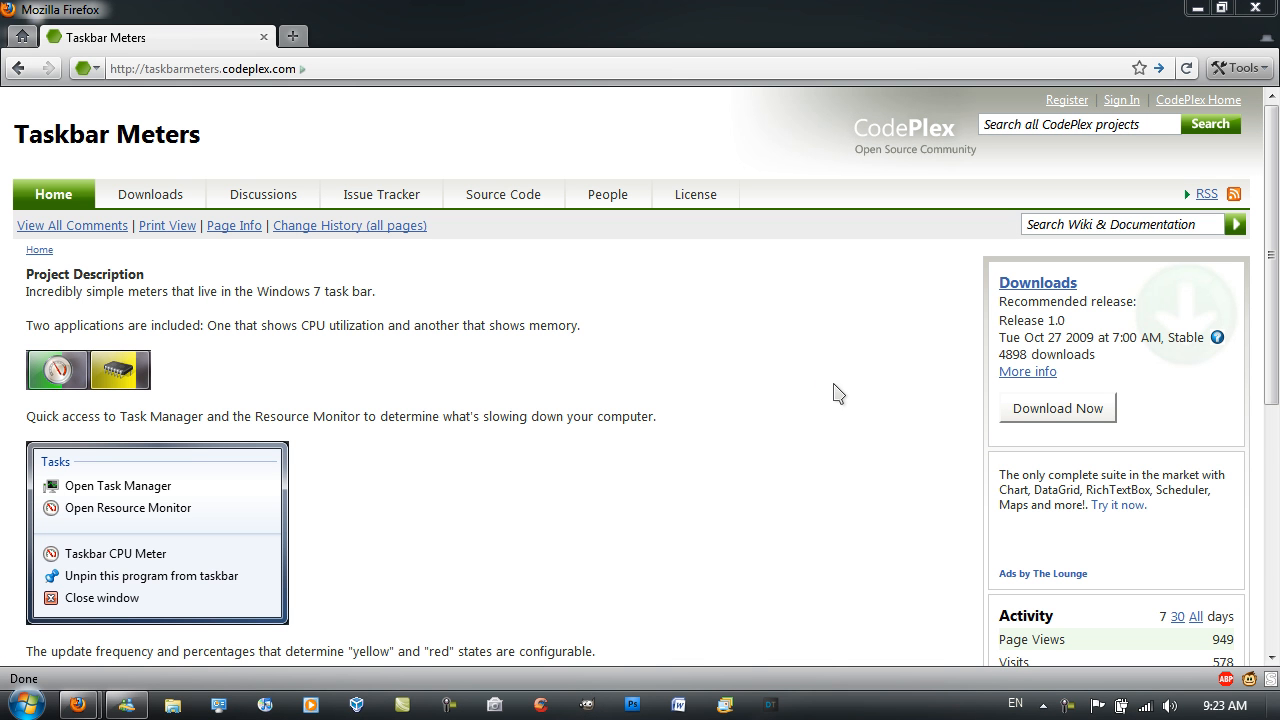
mouse_move(232, 144)
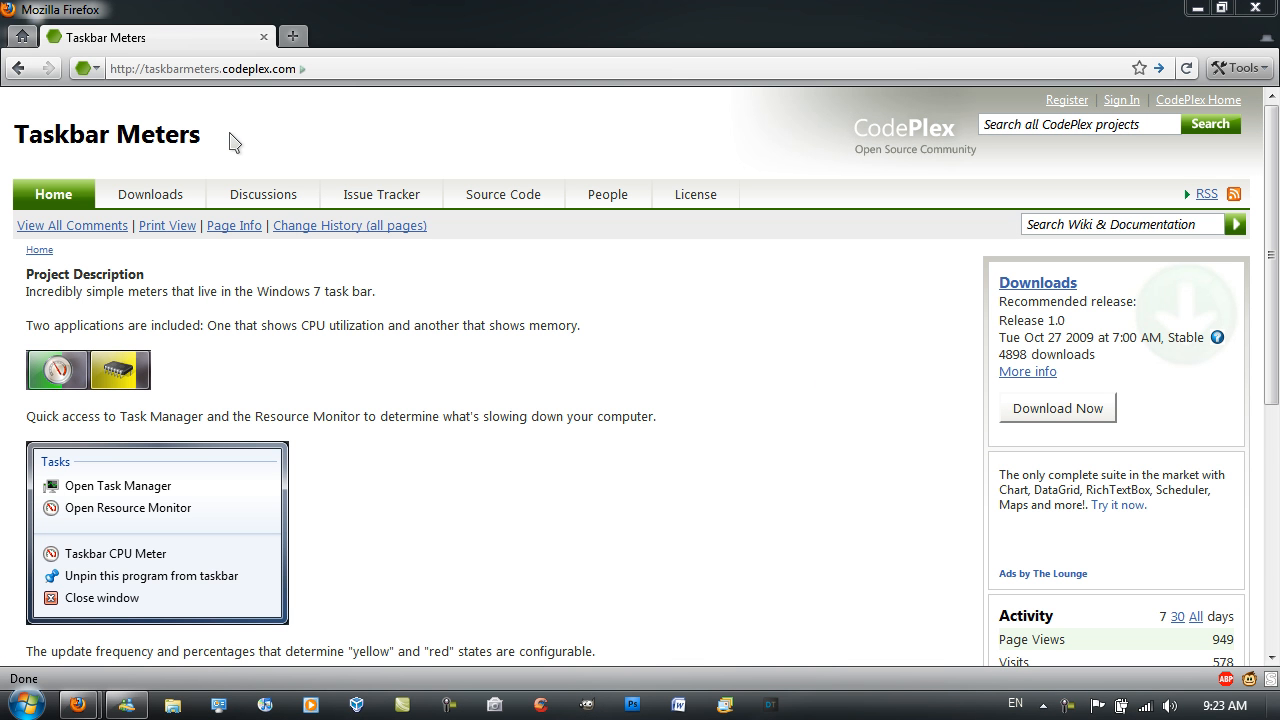
mouse_move(366, 450)
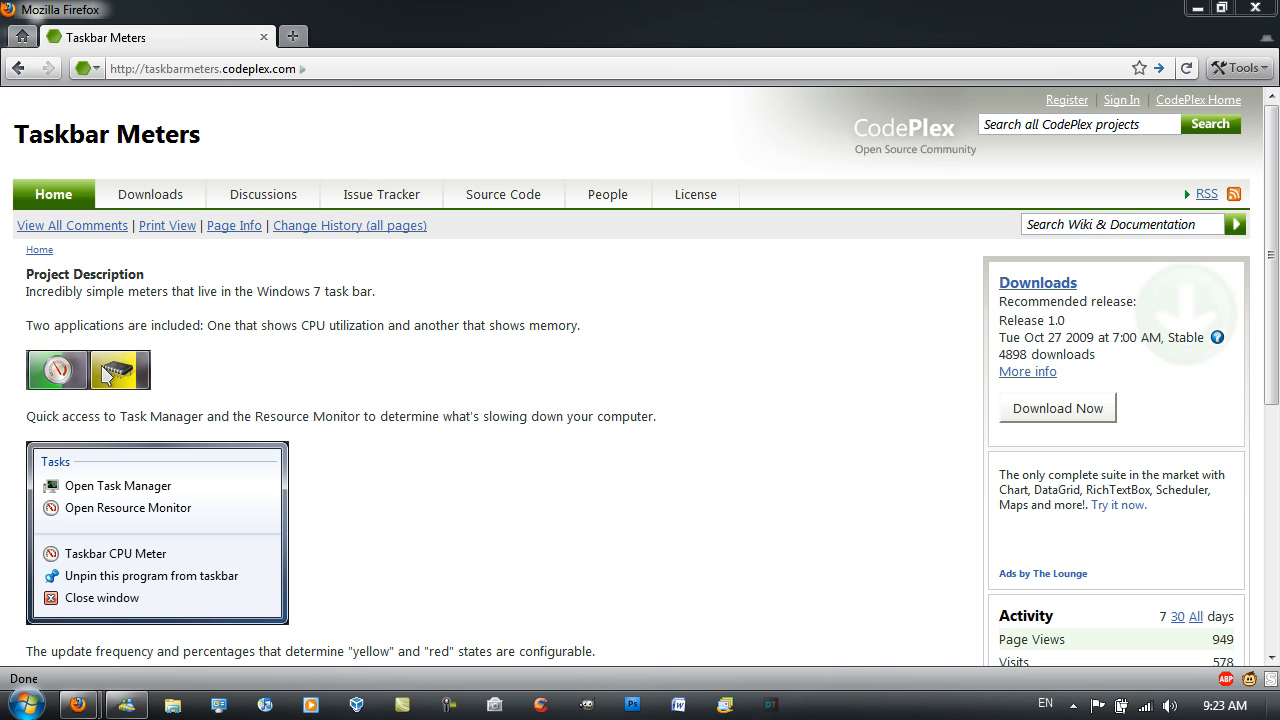
mouse_move(52, 372)
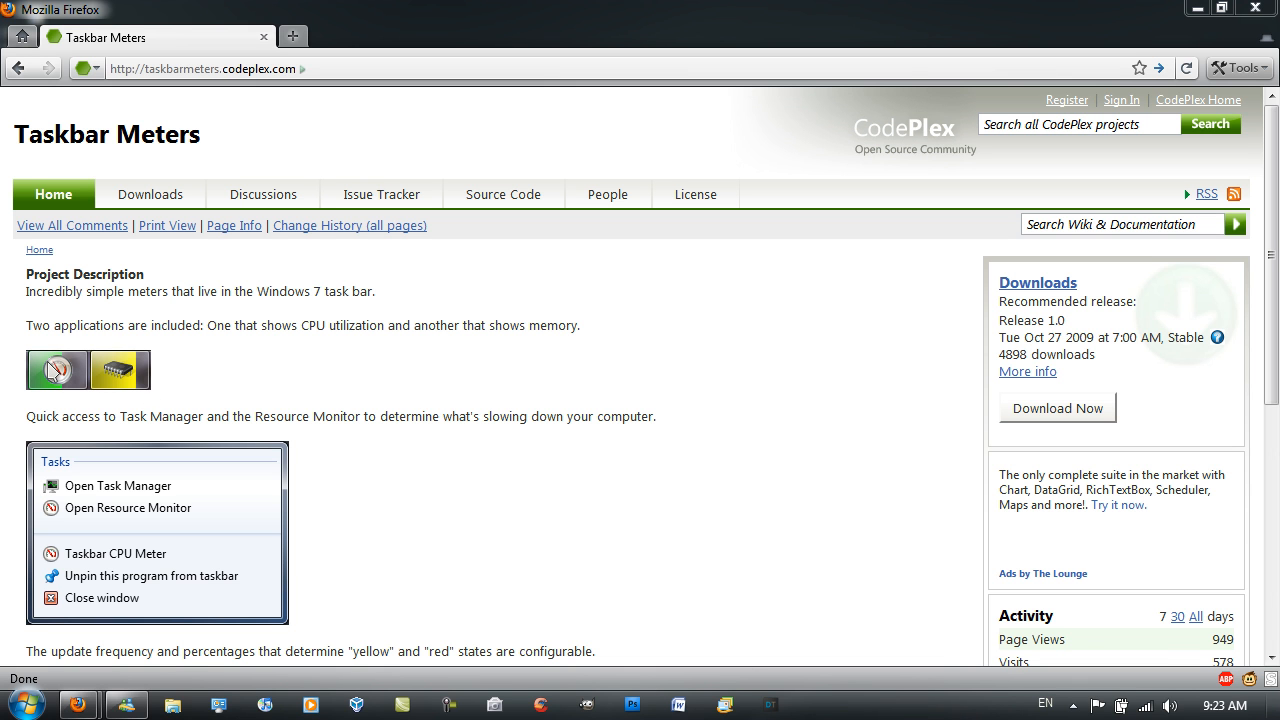
mouse_move(104, 382)
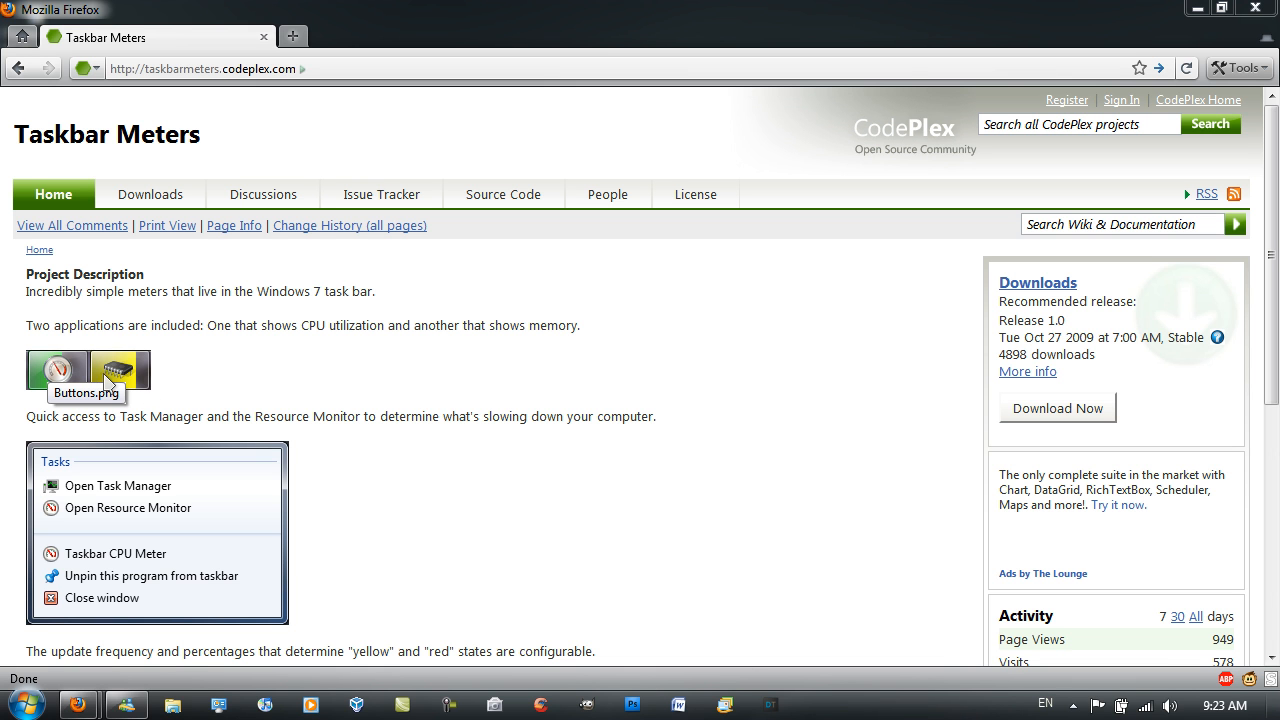
mouse_move(132, 414)
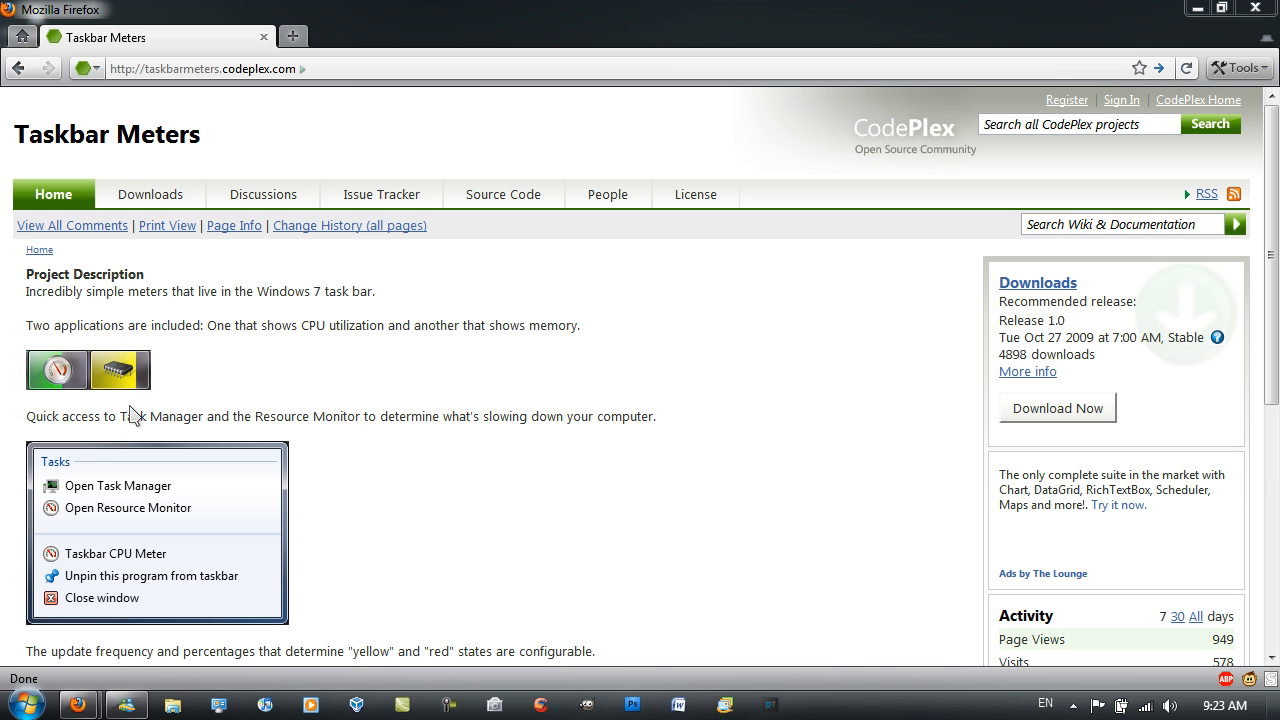
mouse_move(50, 380)
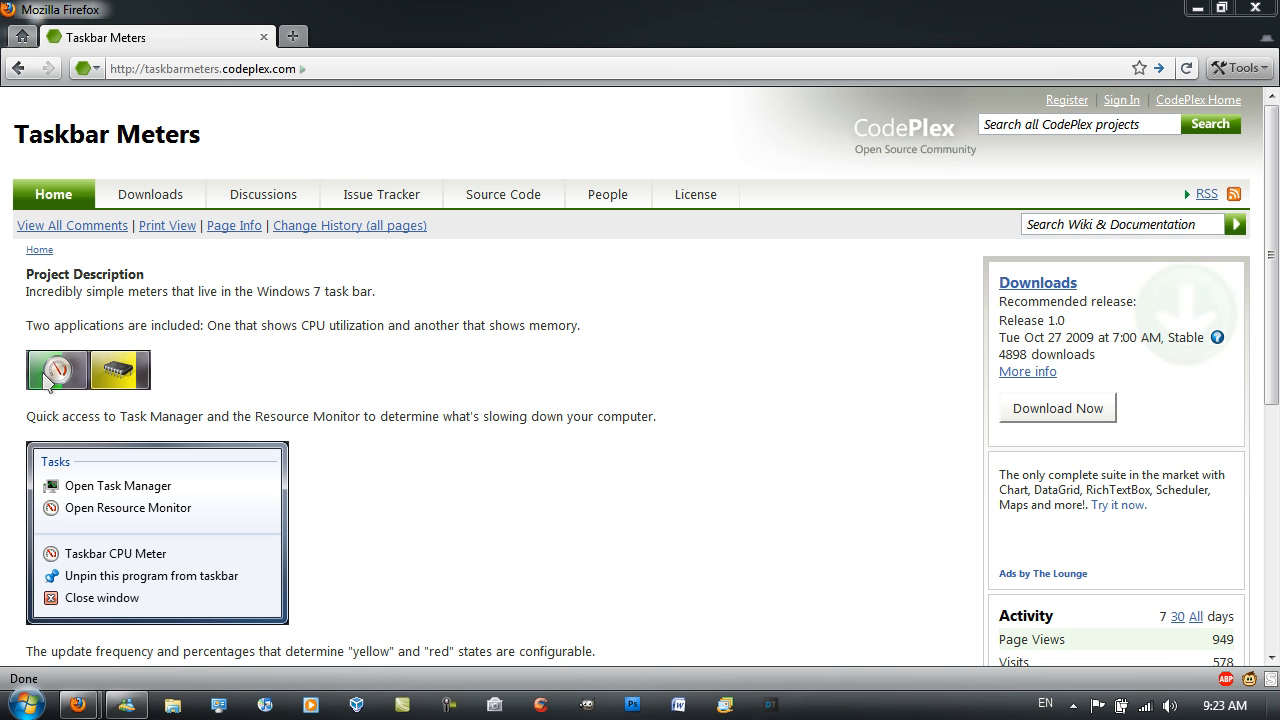
mouse_move(90, 398)
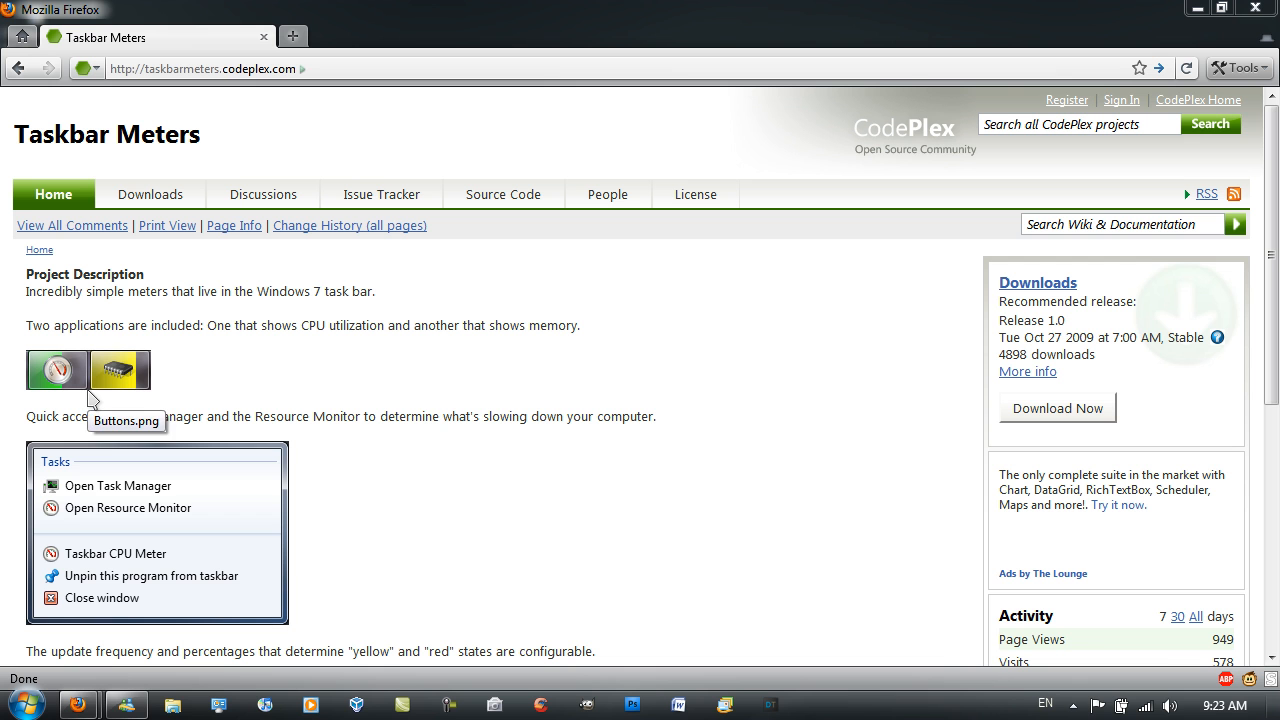
mouse_move(68, 384)
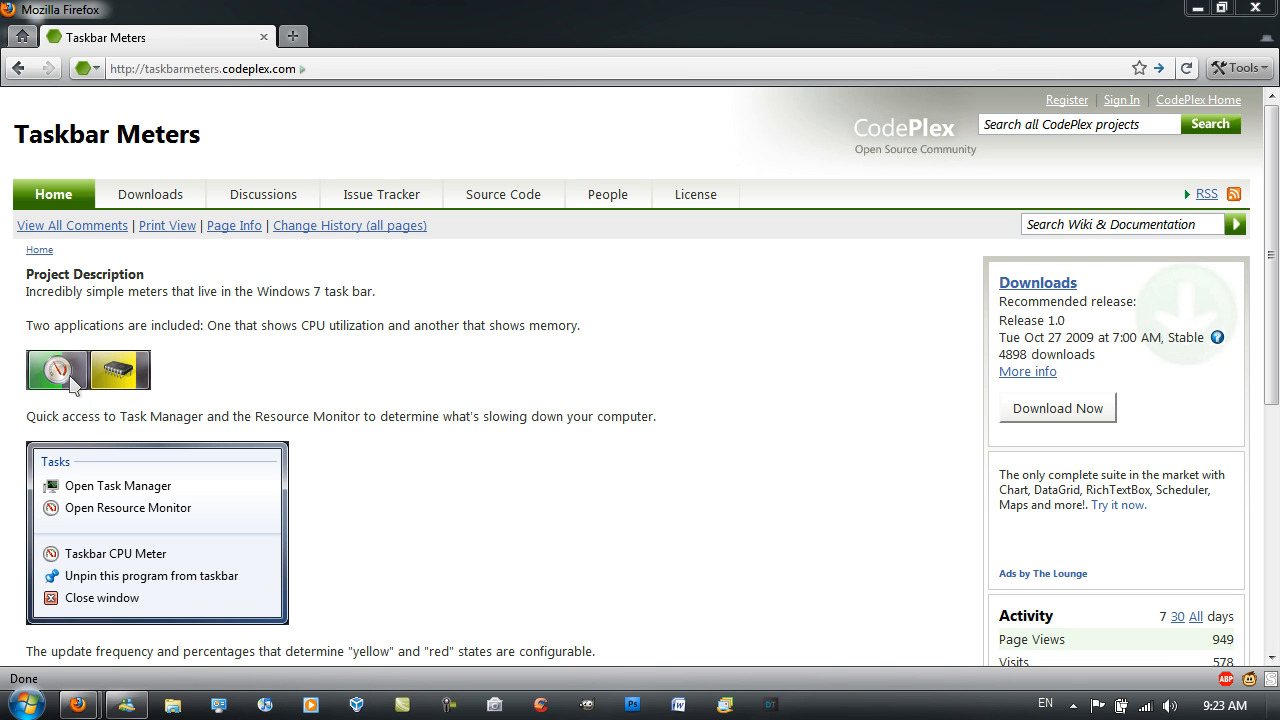
mouse_move(76, 384)
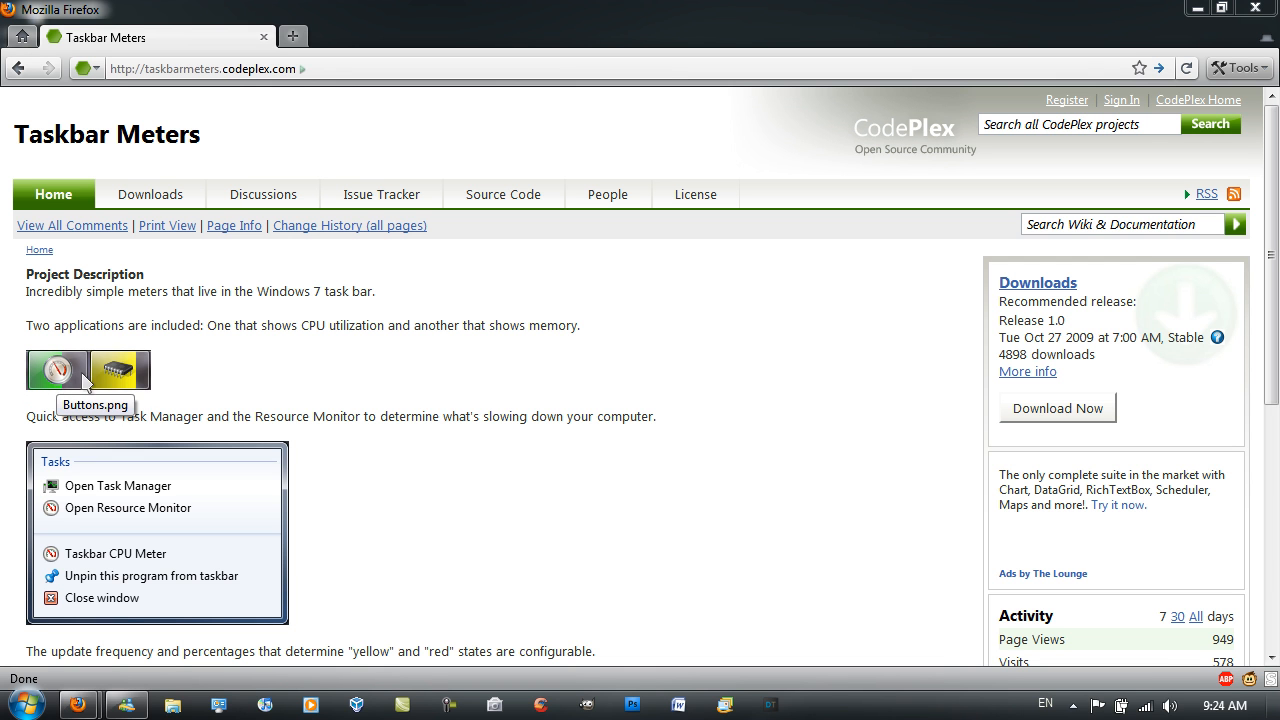
mouse_move(360, 144)
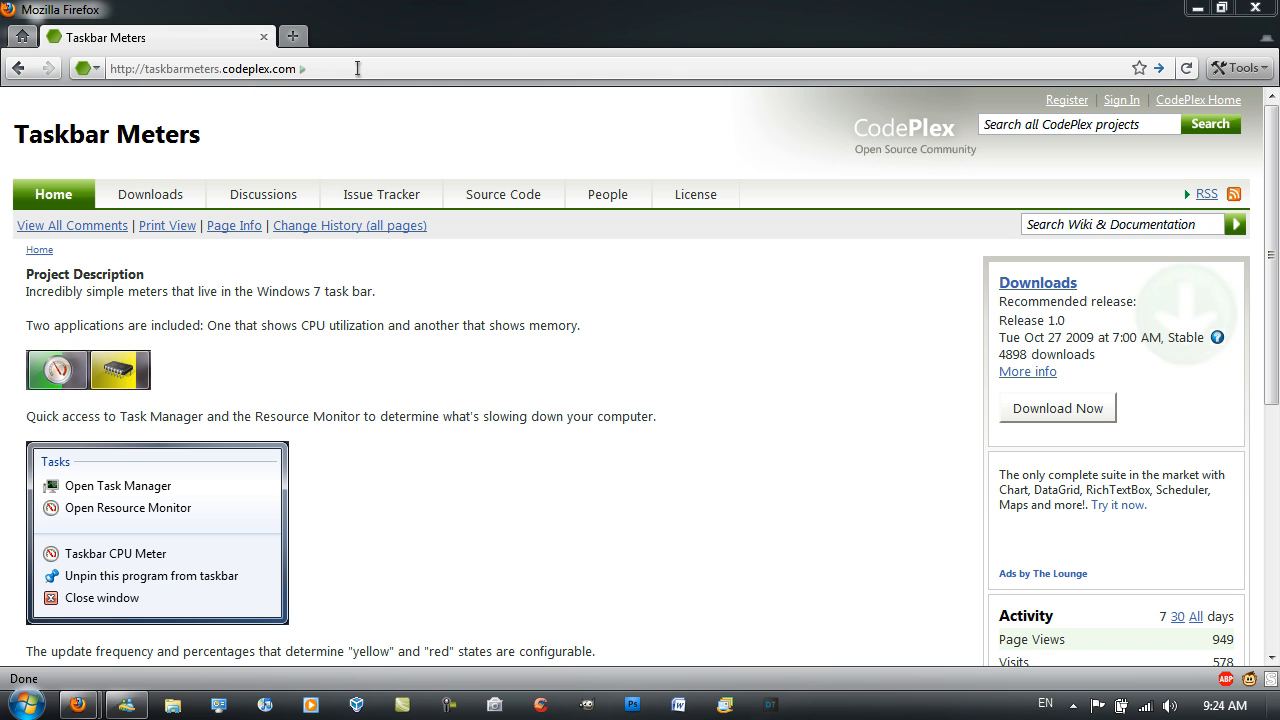
mouse_move(1088, 360)
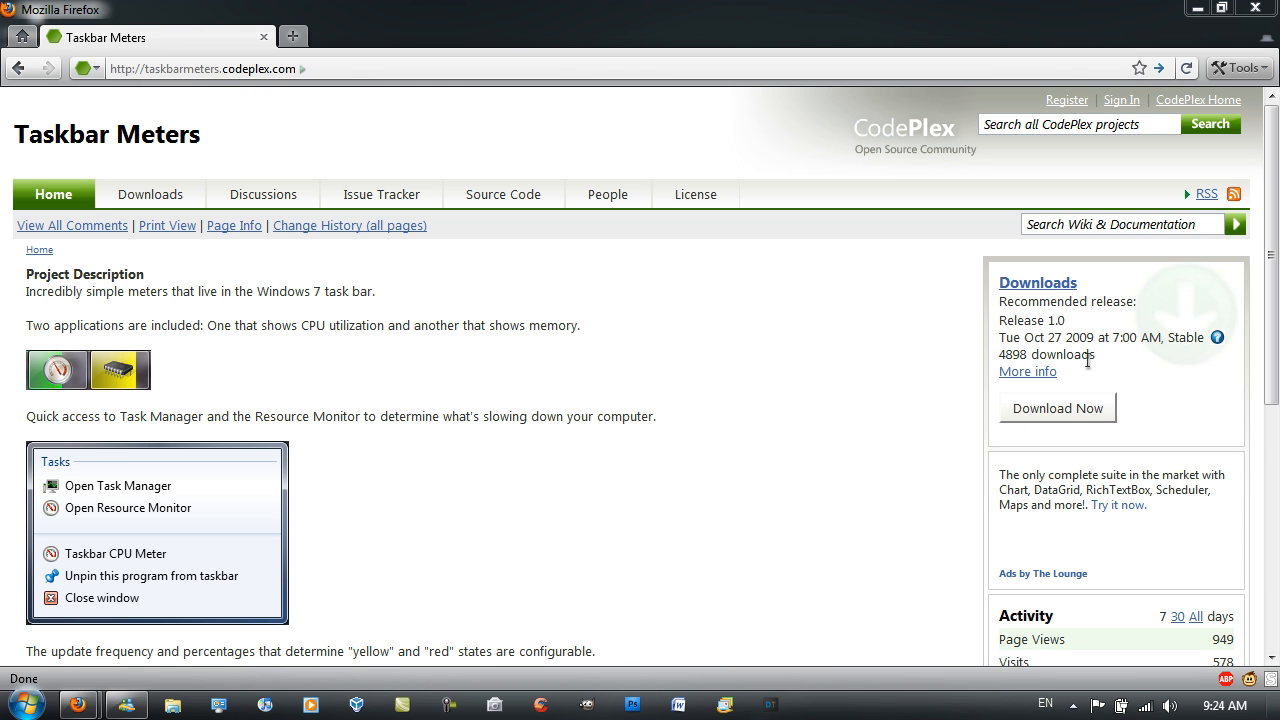
Download the Taskbar Meters zip, accepting the license, and open it in WinRAR
click(1056, 408)
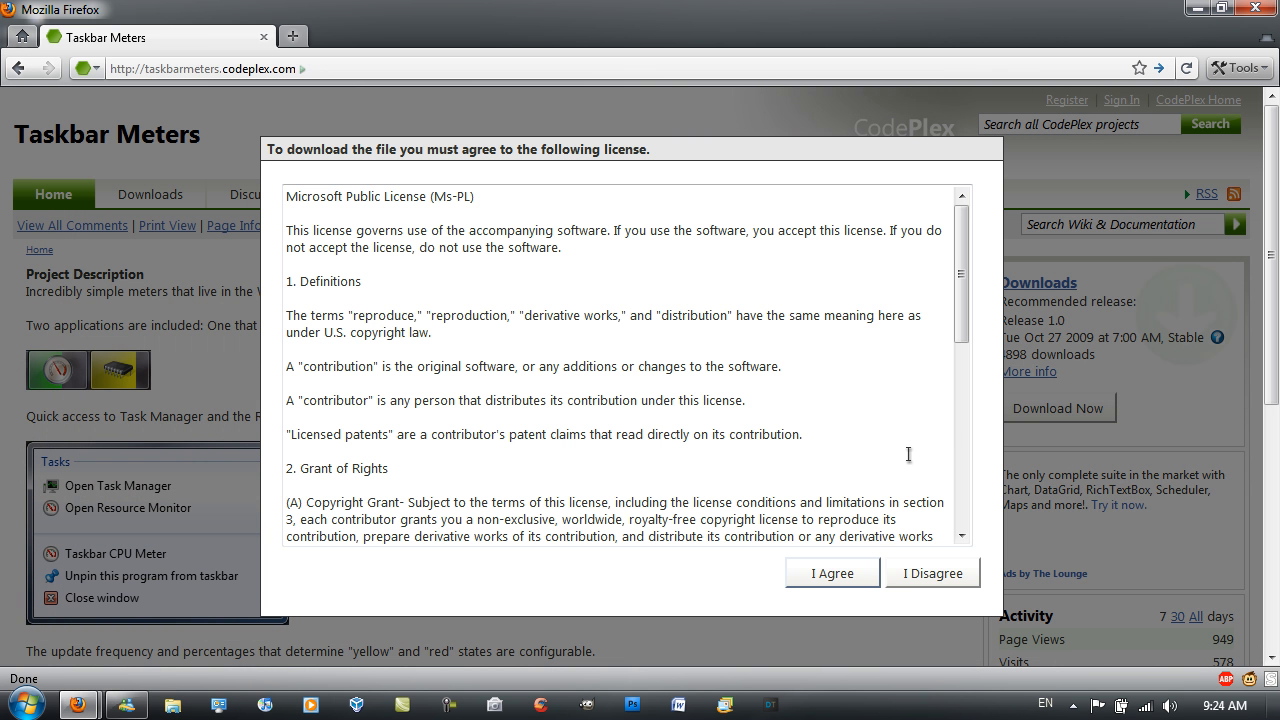
click(832, 572)
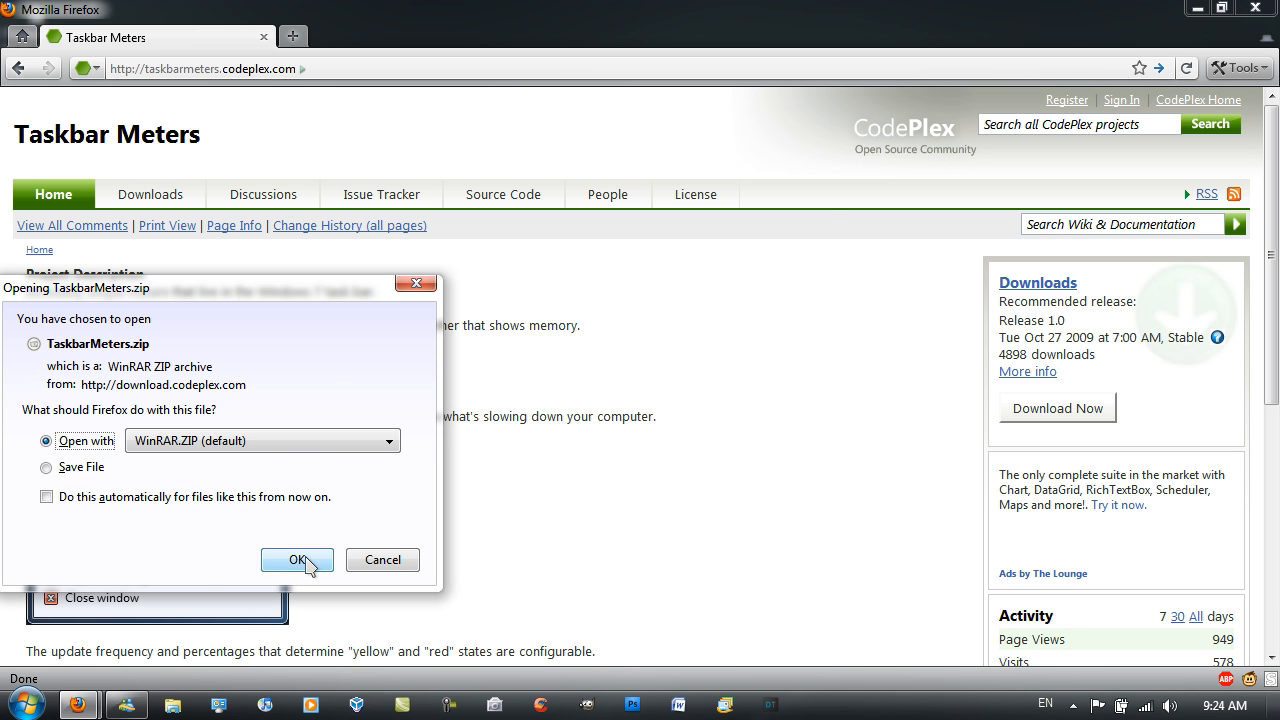
click(296, 560)
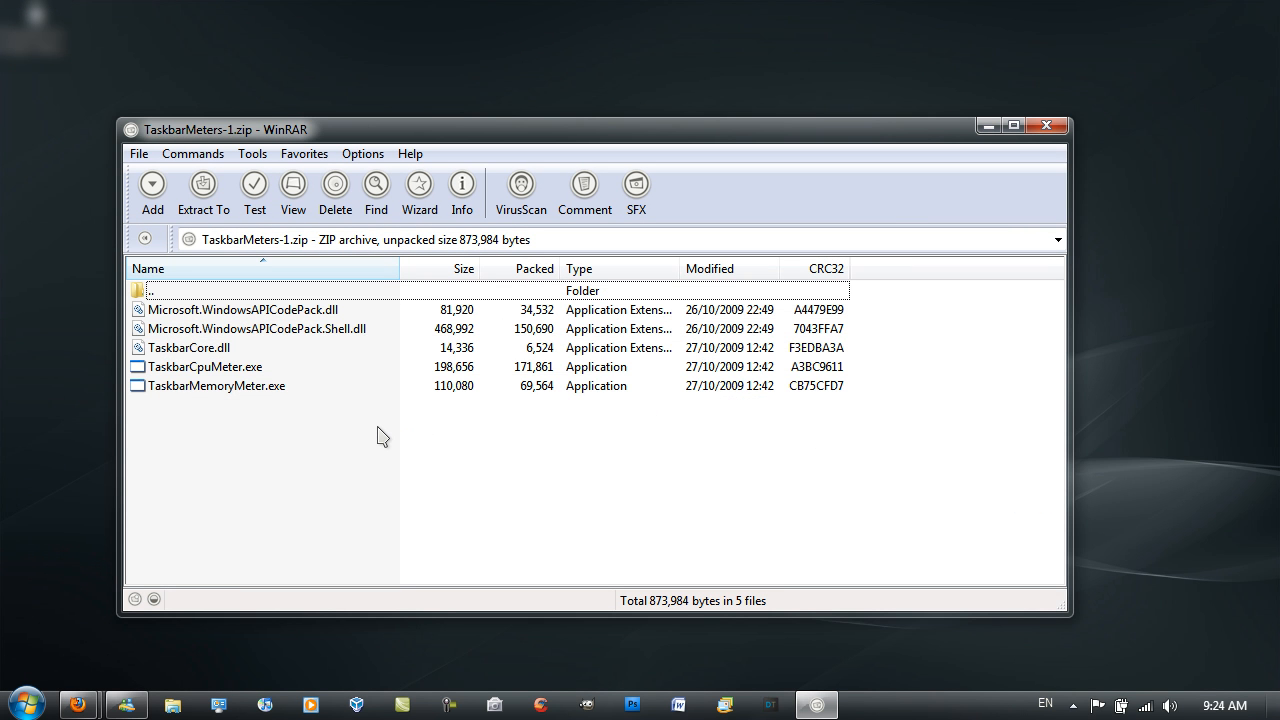
mouse_move(334, 426)
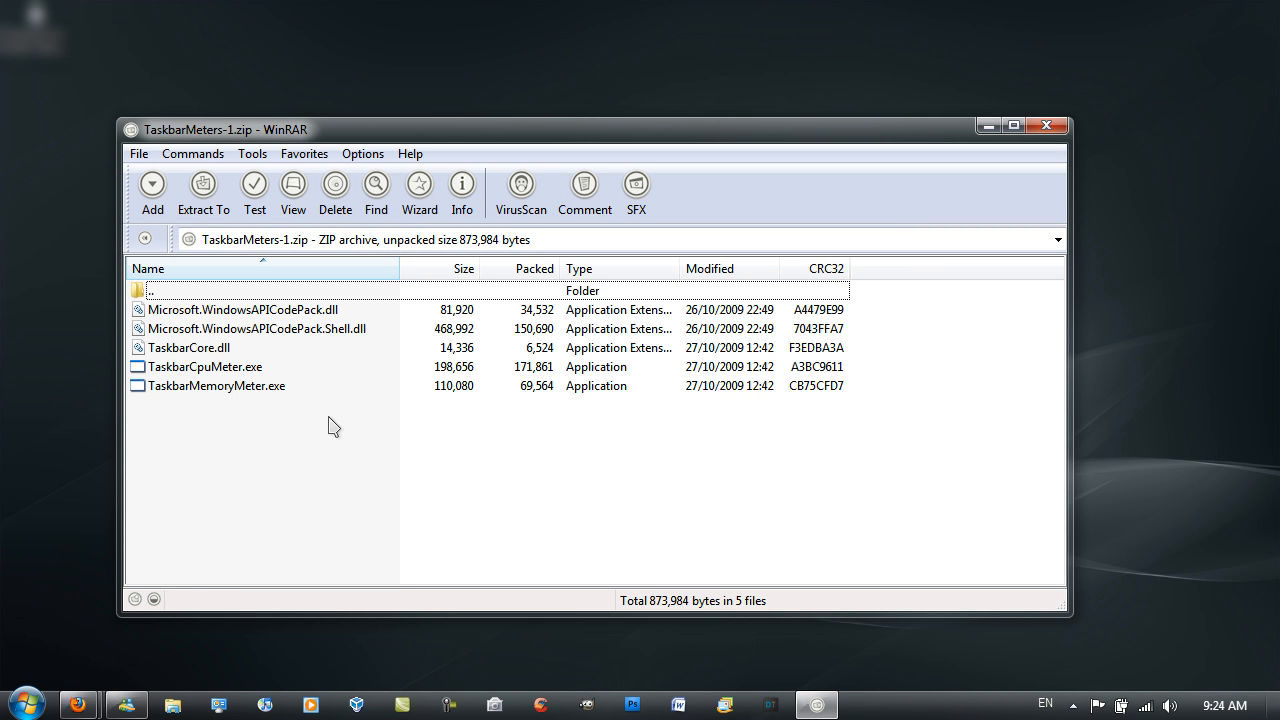
Launch the Taskbar CPU Meter and Memory Meter programs from the archive list
click(216, 384)
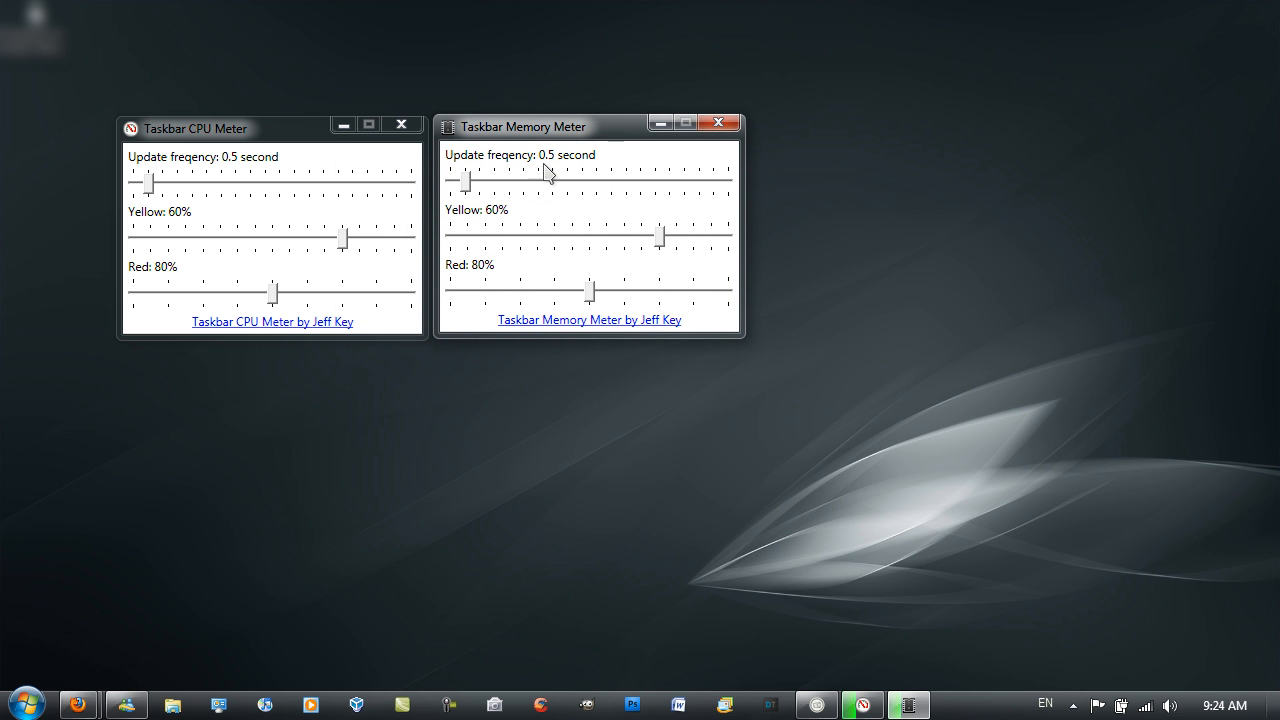
mouse_move(476, 210)
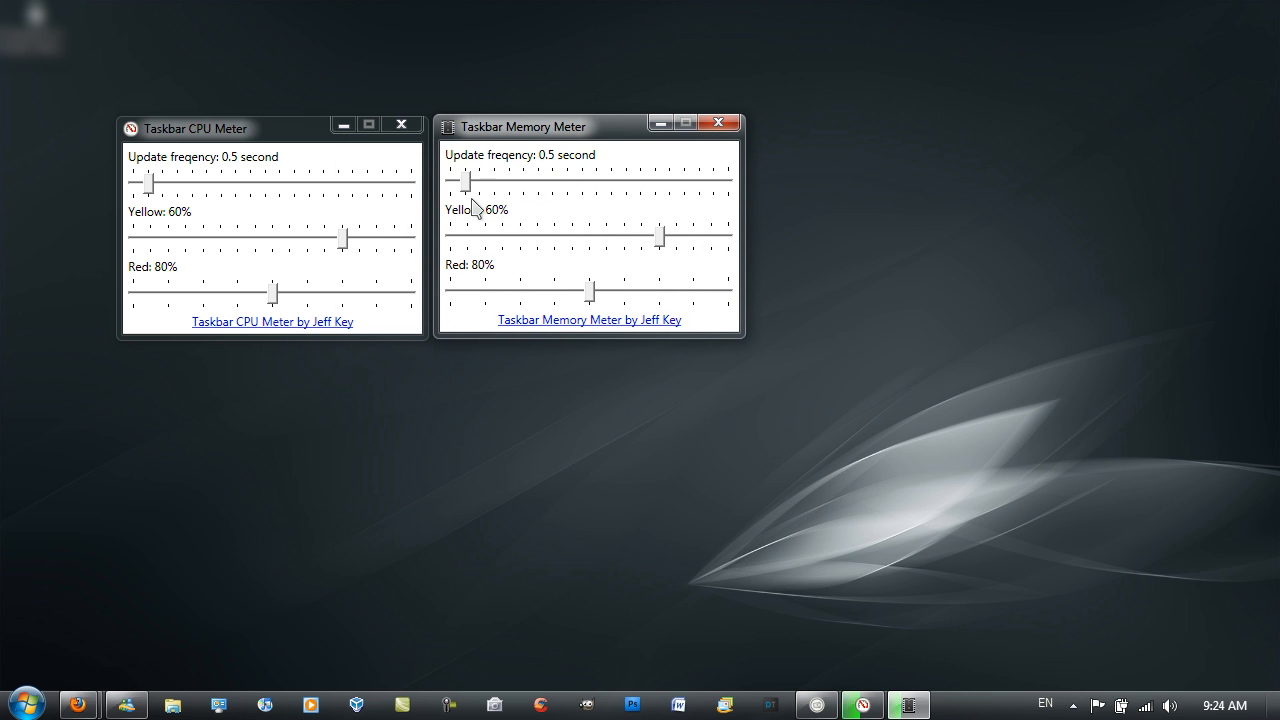
drag(466, 182, 728, 182)
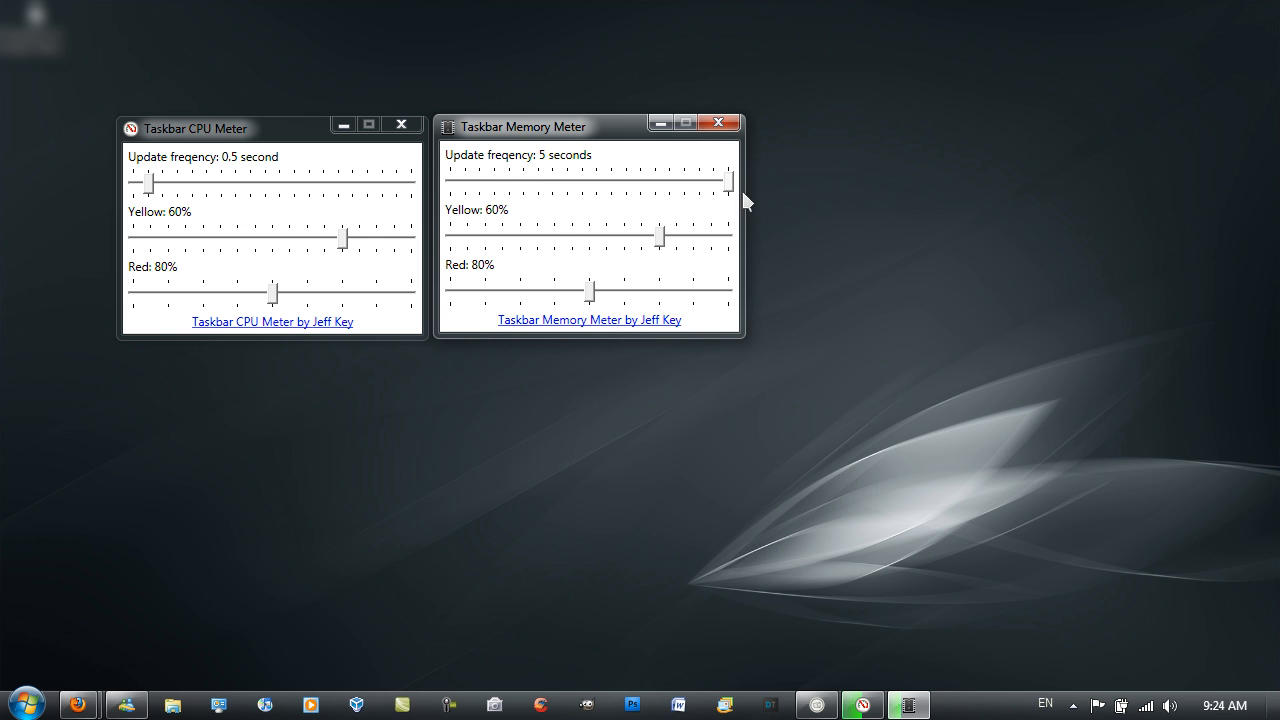
drag(730, 178, 460, 182)
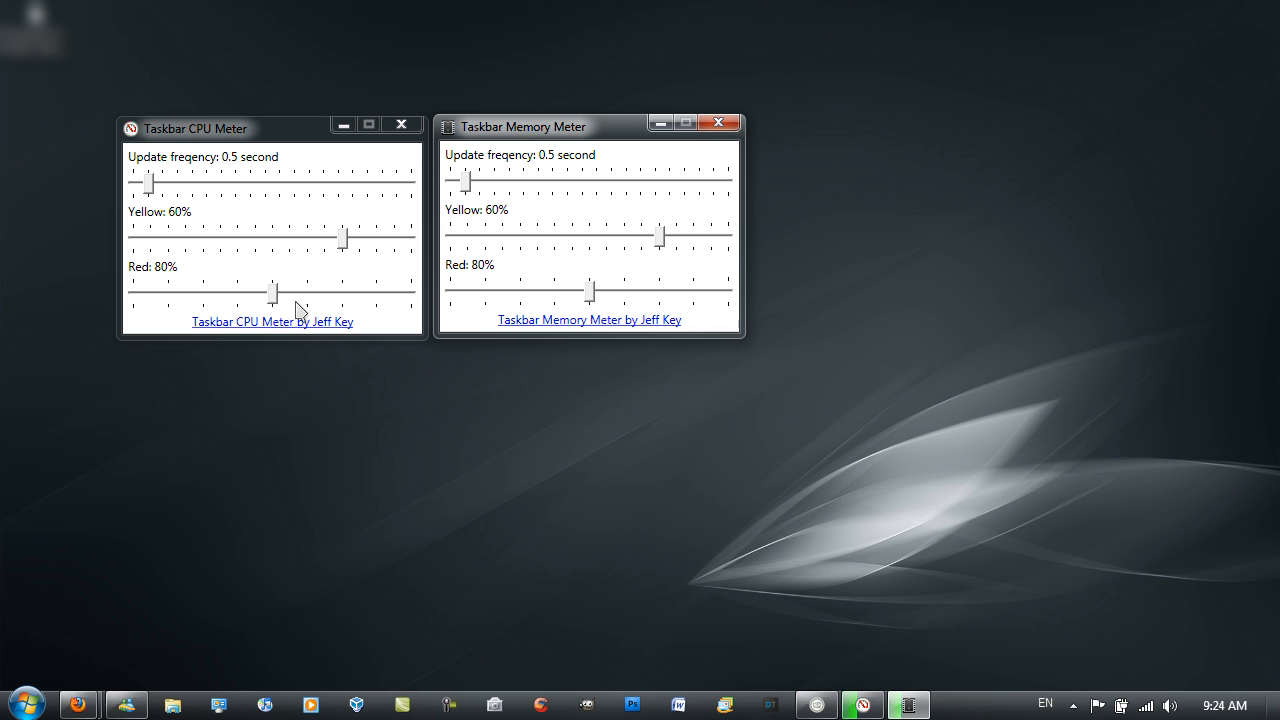
mouse_move(548, 224)
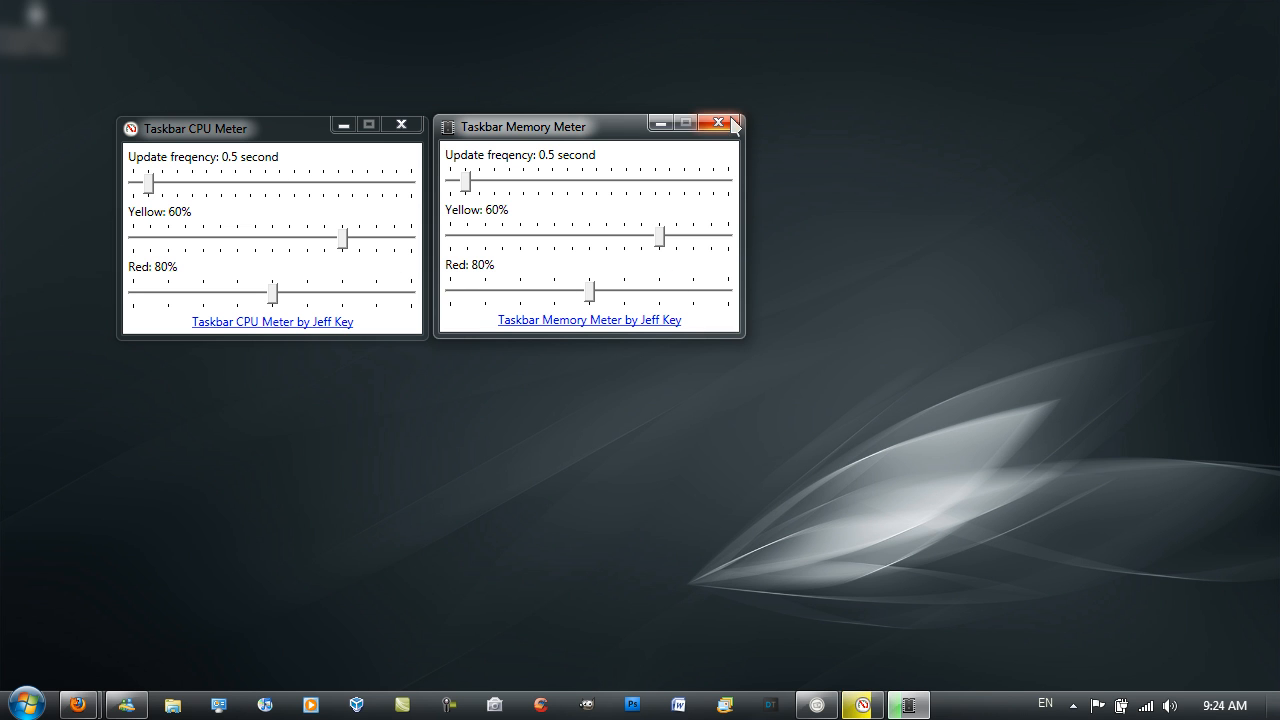
mouse_move(938, 632)
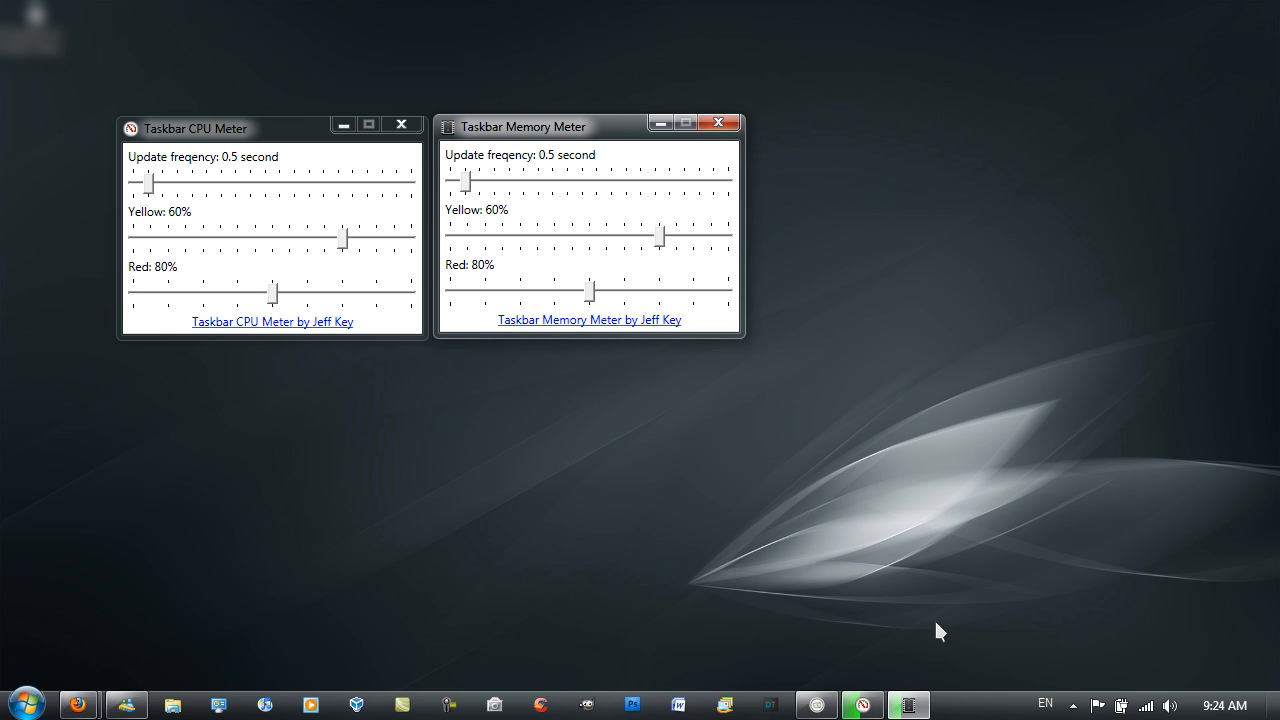
mouse_move(908, 704)
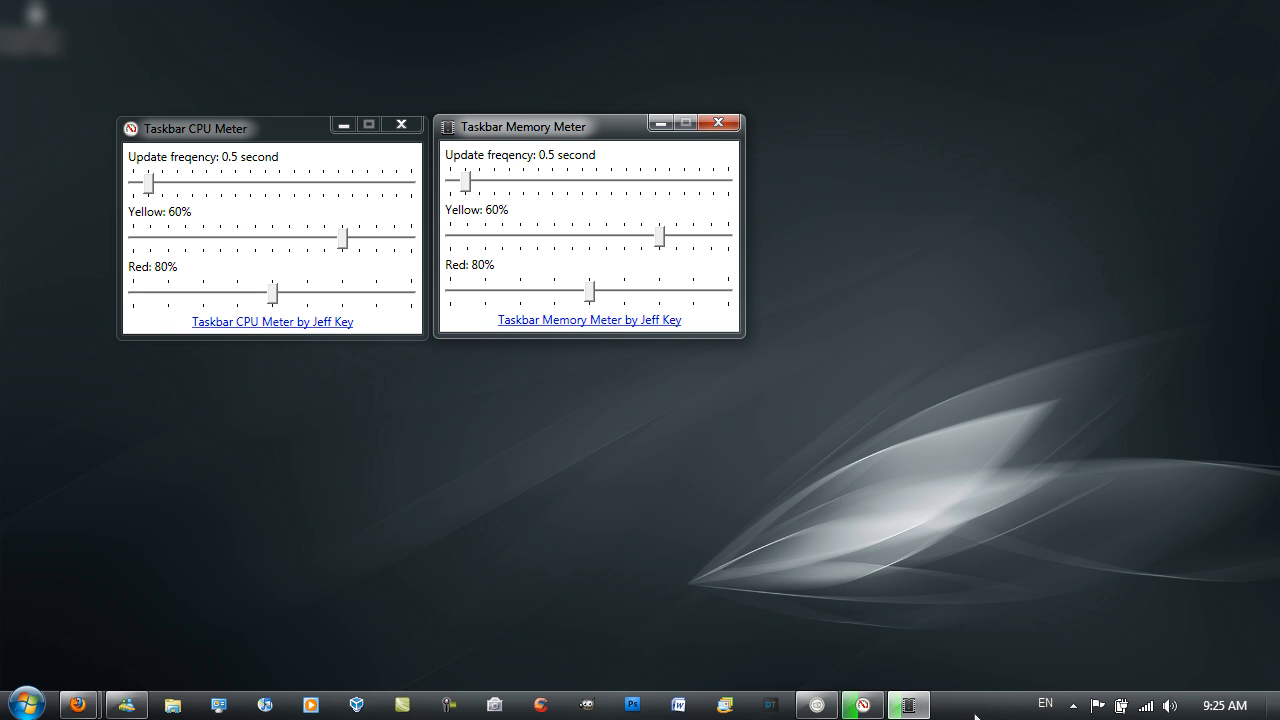
mouse_move(908, 704)
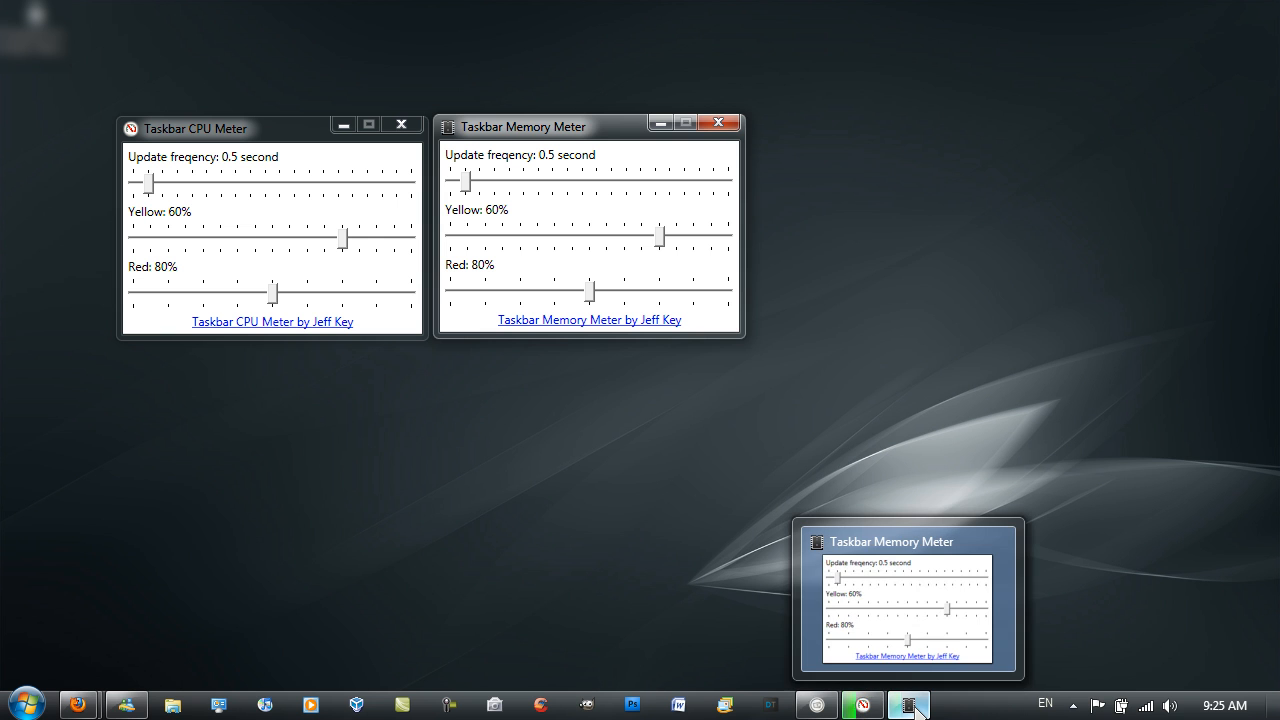
Pin the Taskbar CPU Meter to the taskbar and minimize its settings window
right_click(908, 704)
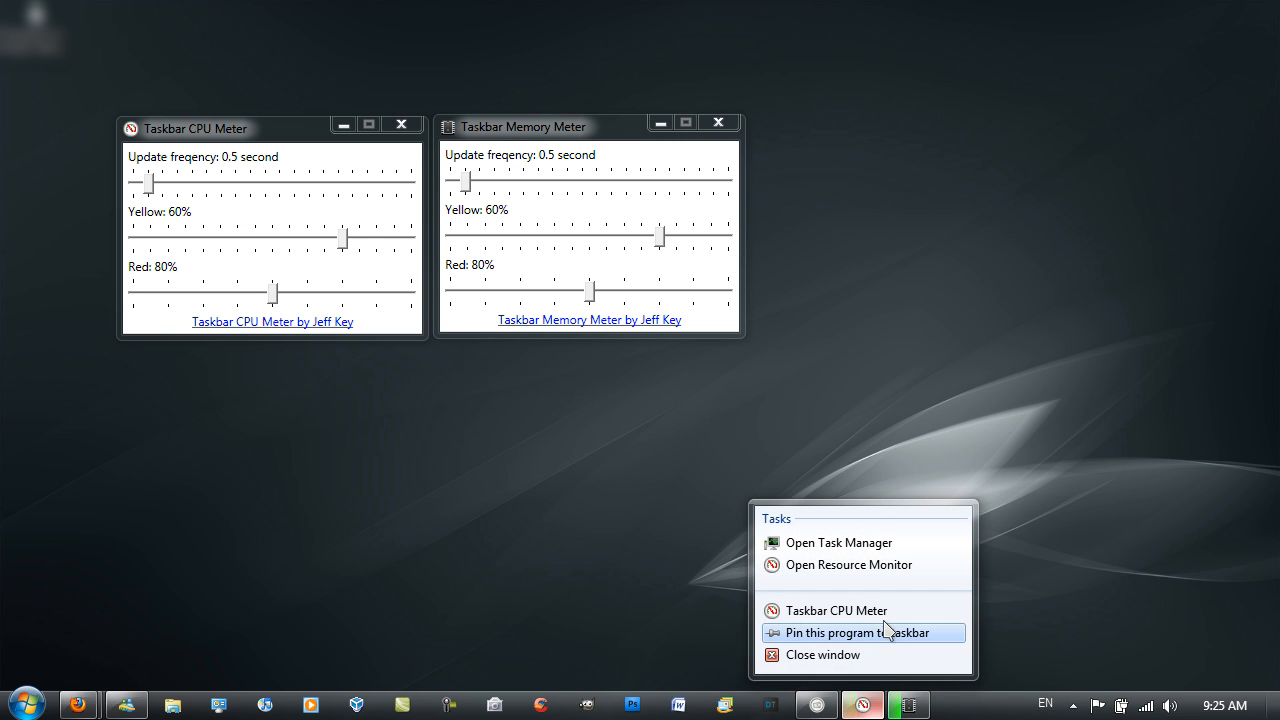
click(822, 654)
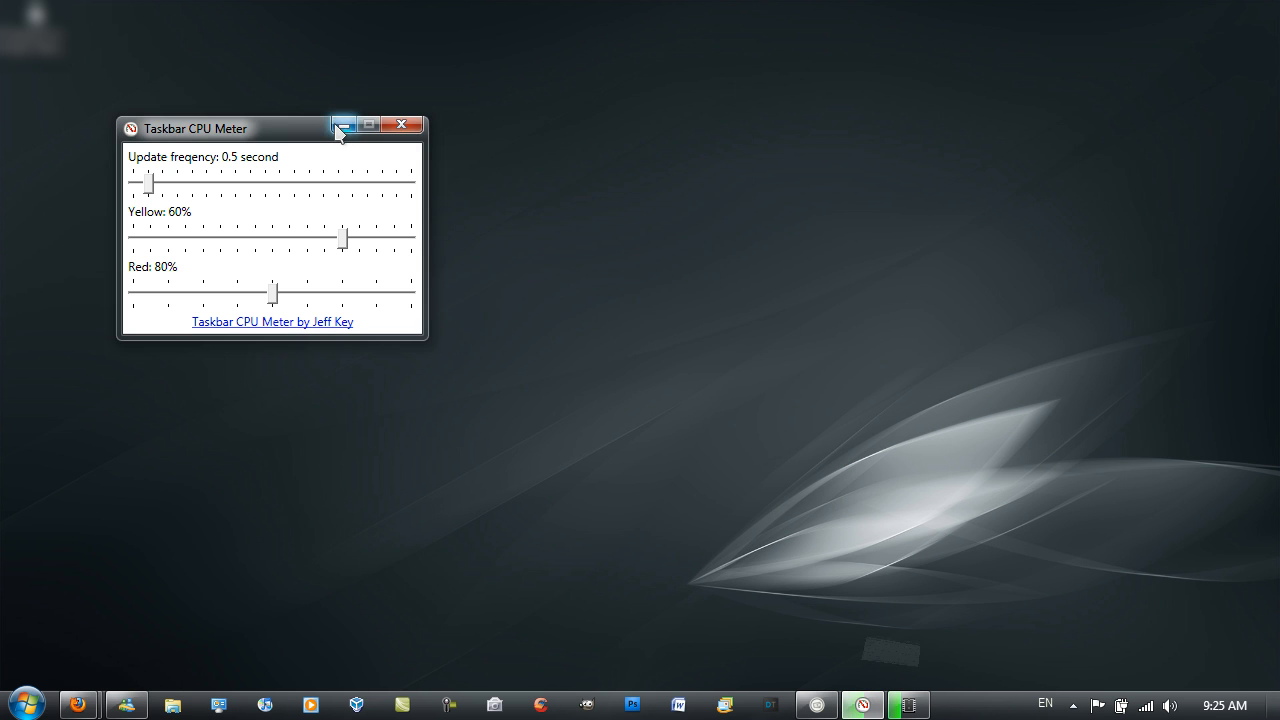
click(344, 124)
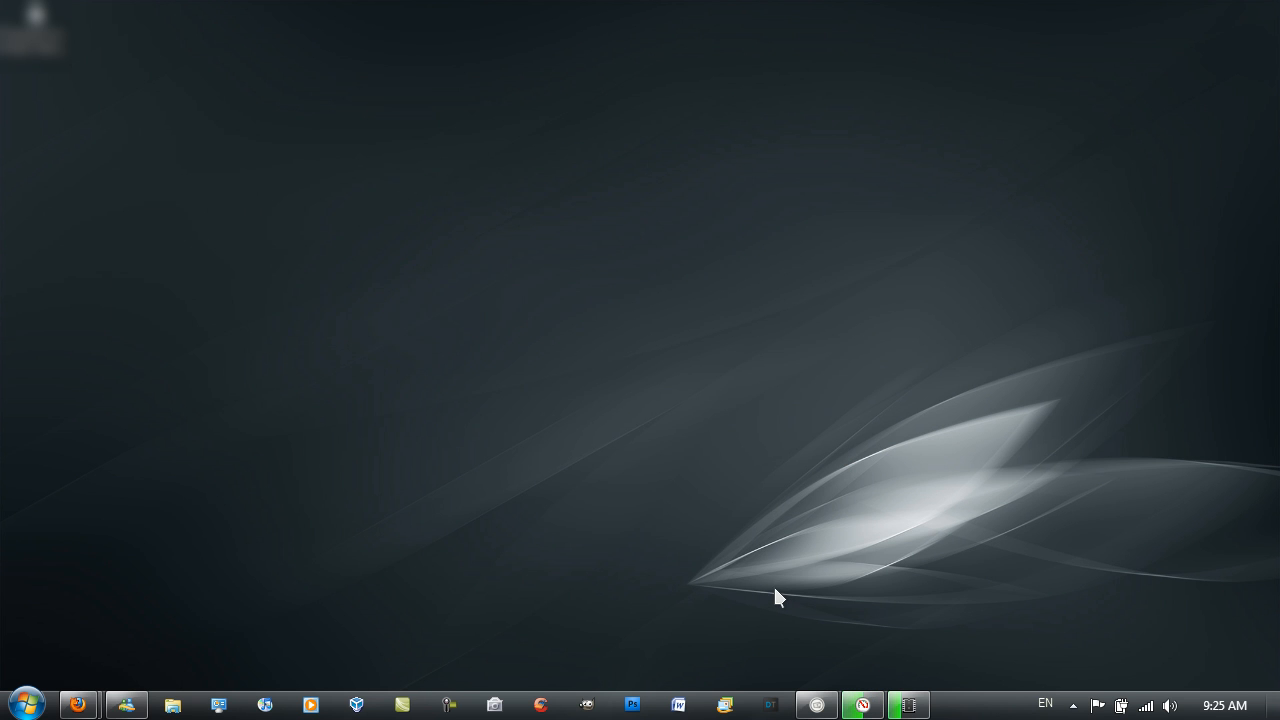
mouse_move(864, 610)
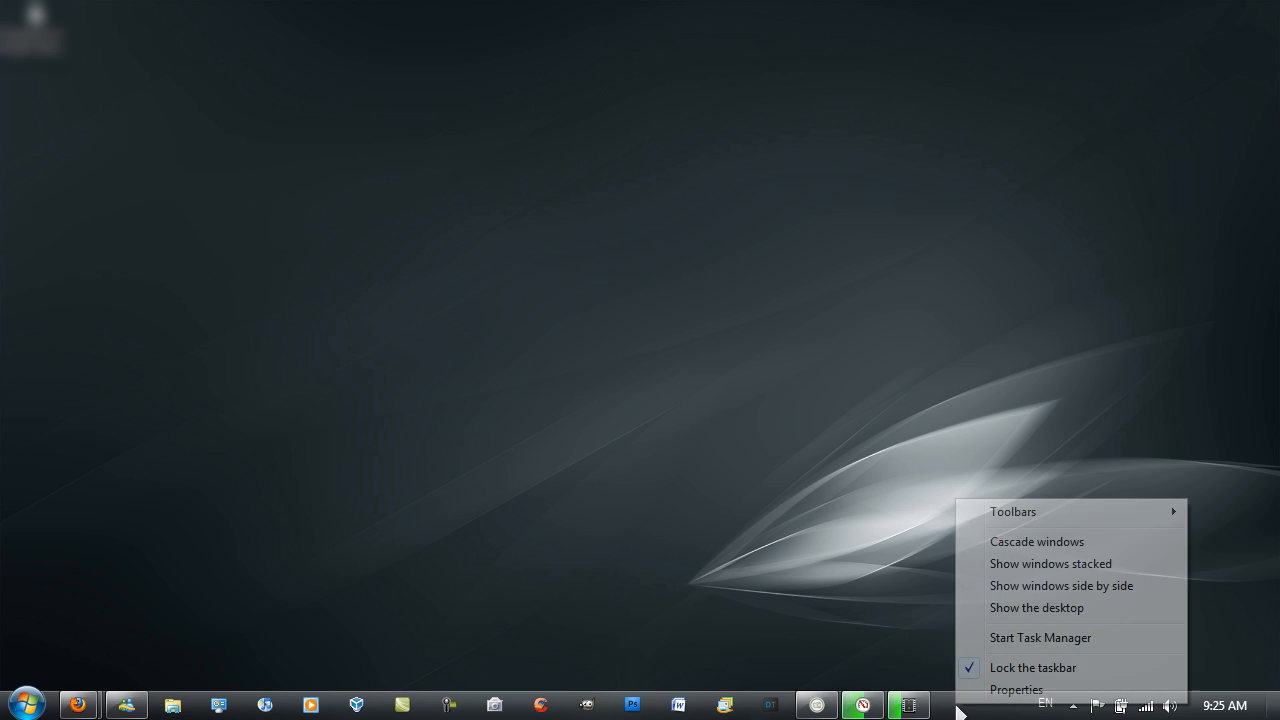
click(1040, 636)
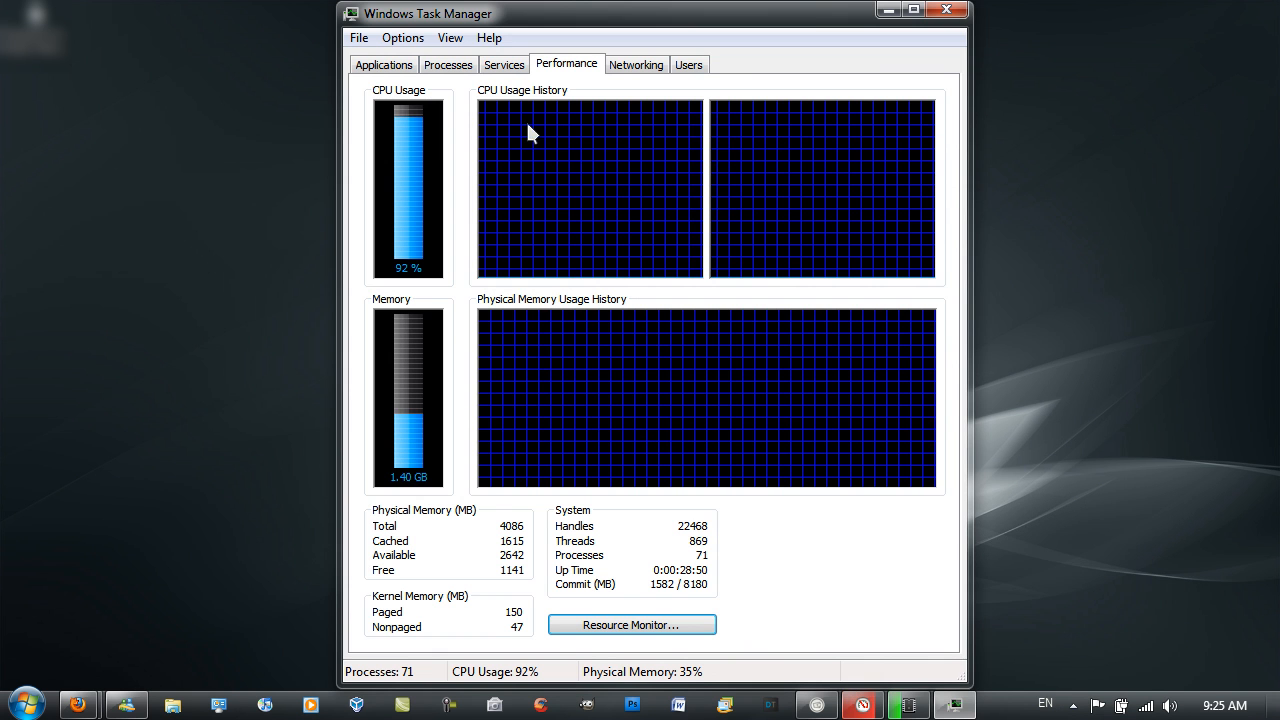
click(946, 10)
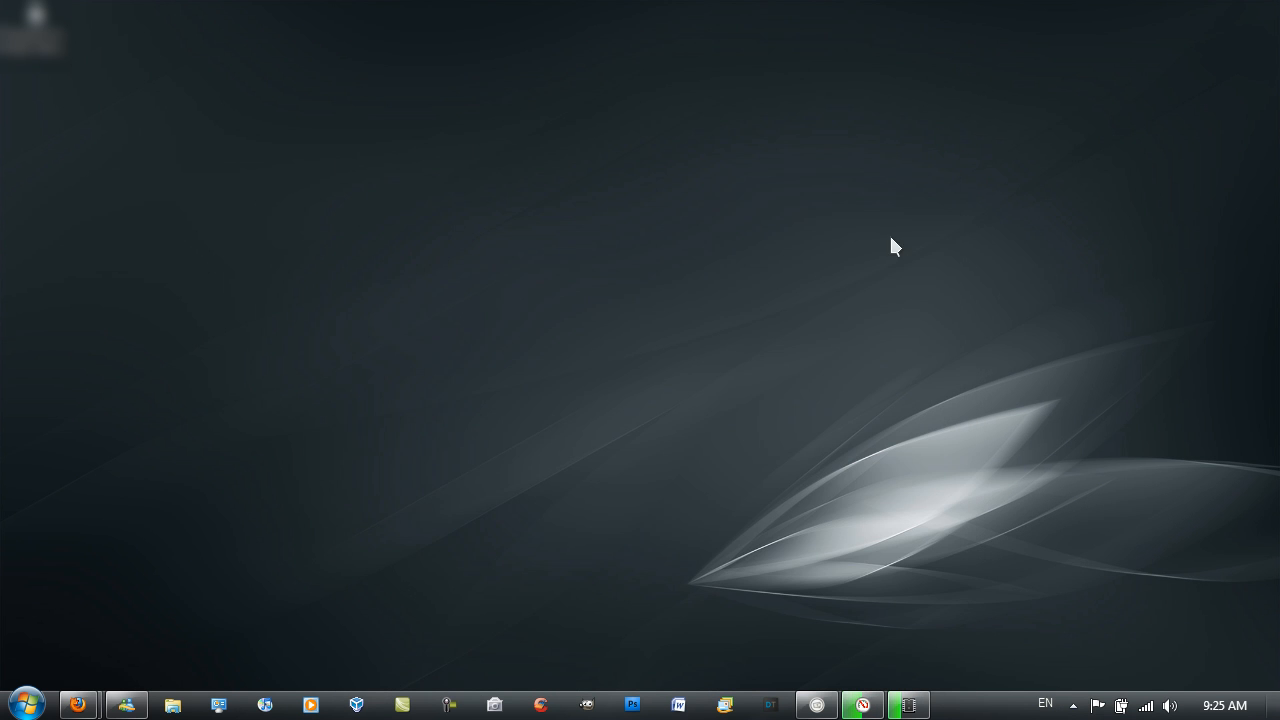
mouse_move(308, 278)
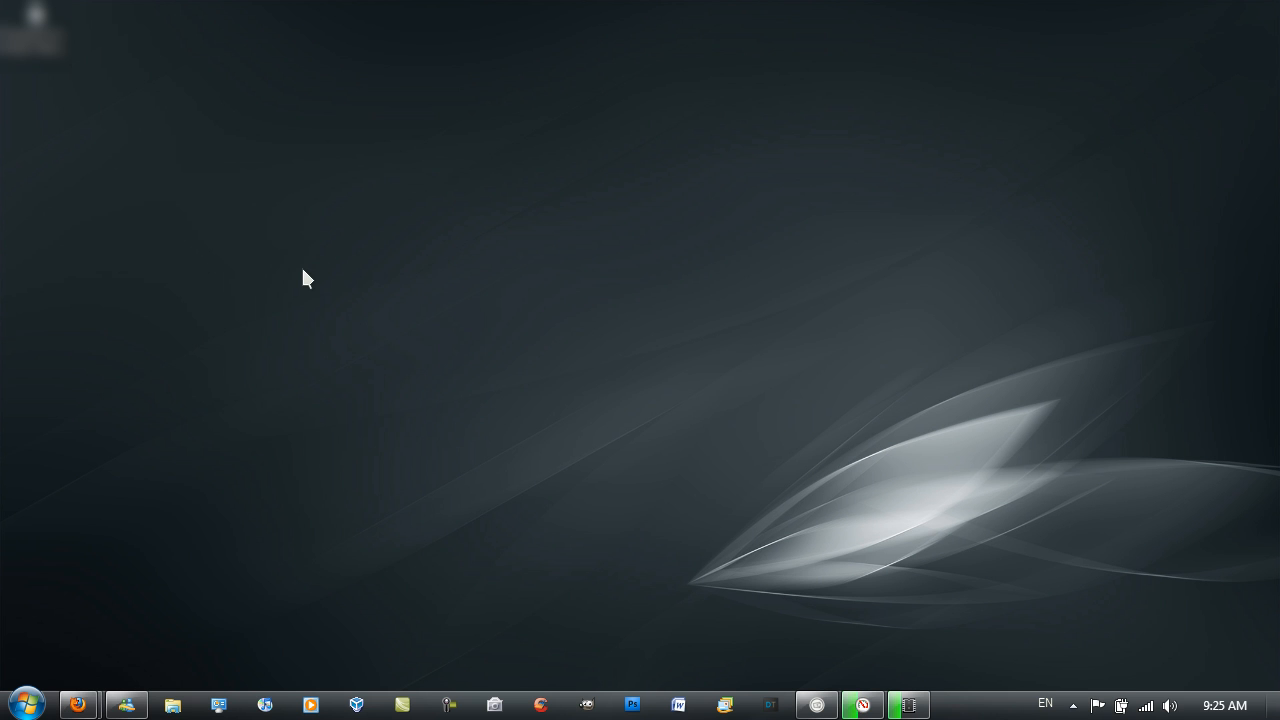
mouse_move(688, 404)
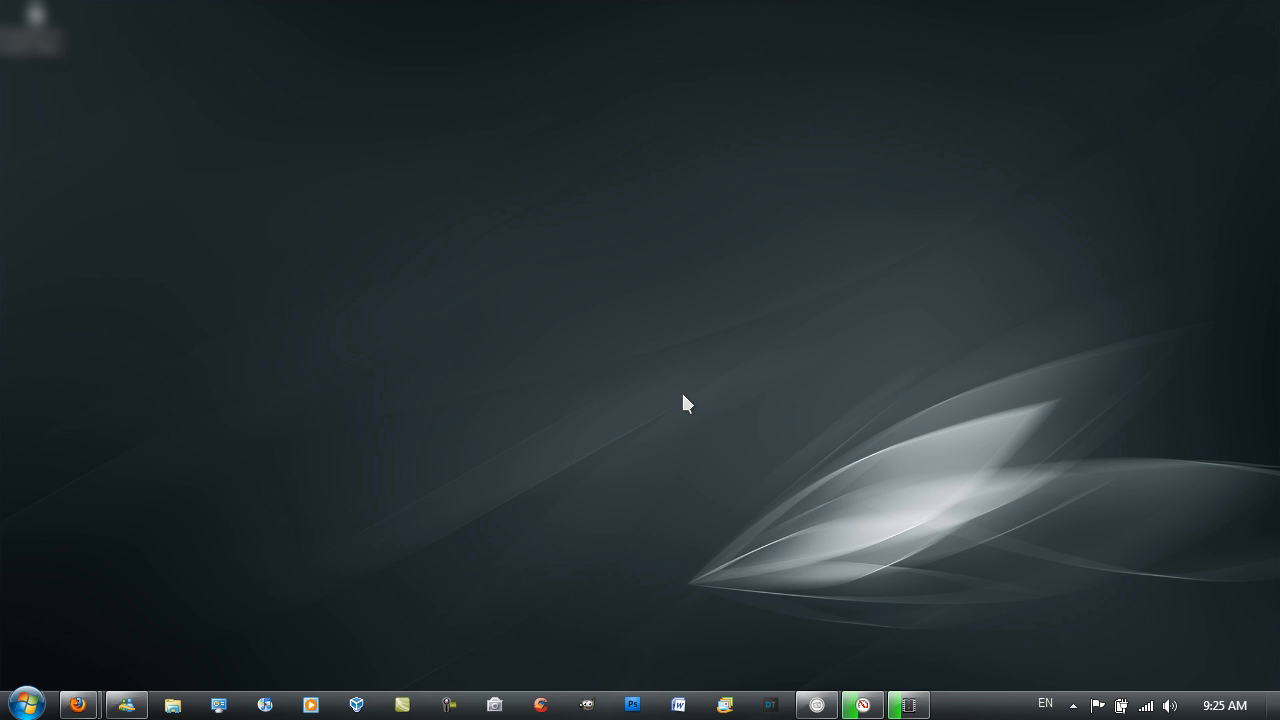